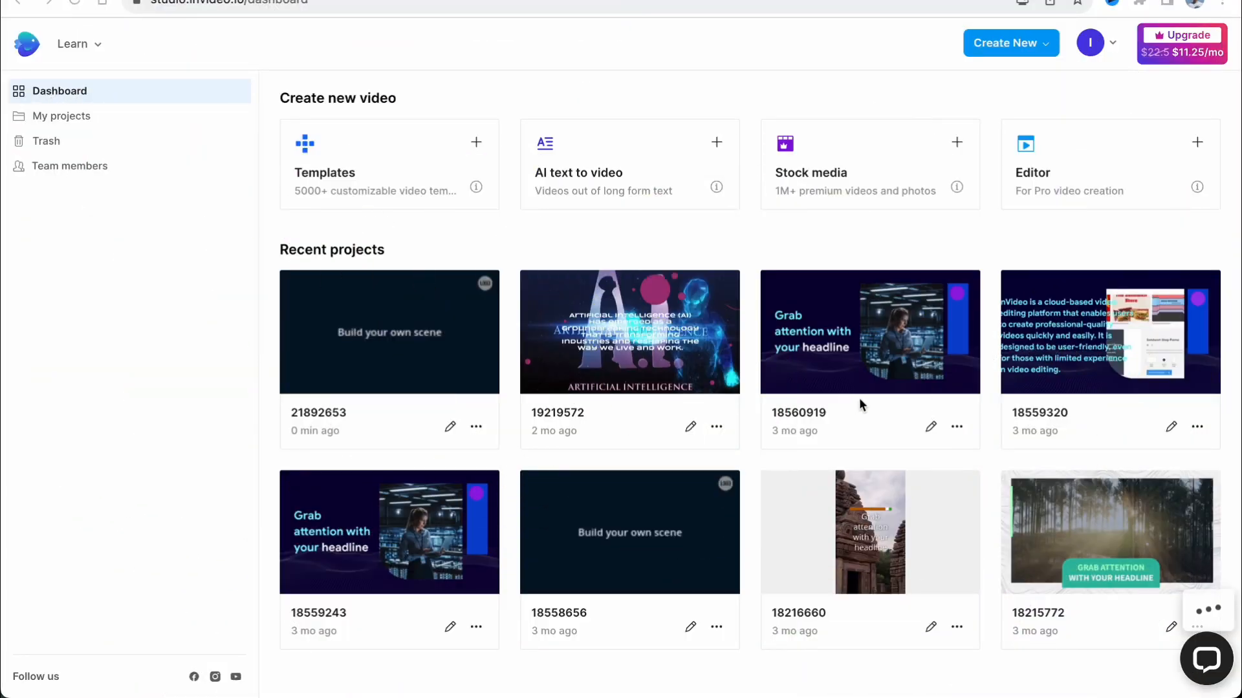
# Dismiss the offers popup, return to the dashboard, and open recent project 21892653
pyautogui.click(1206, 659)
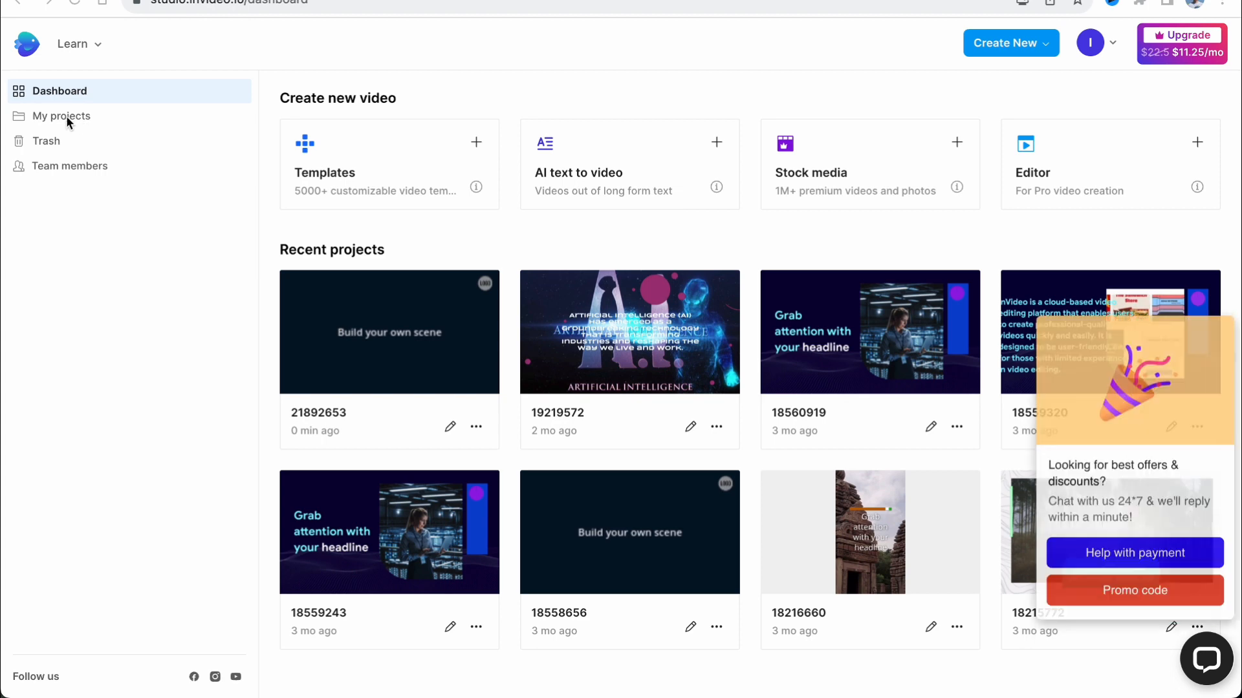
pyautogui.click(61, 116)
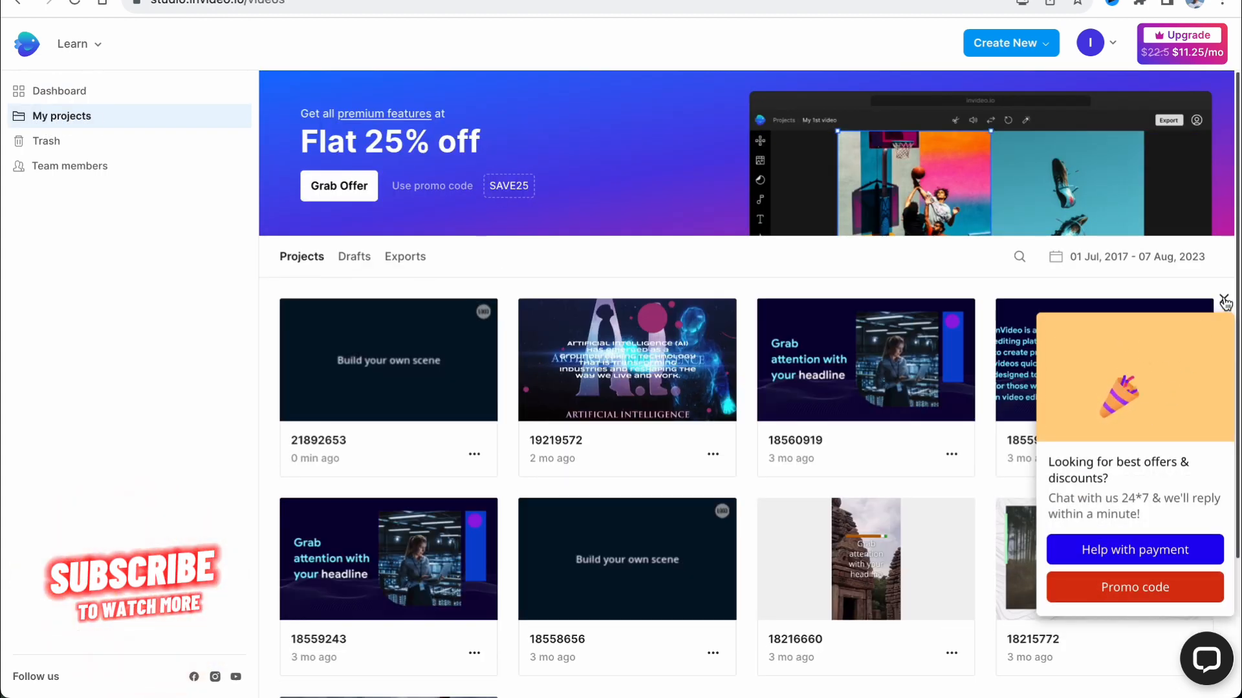
pyautogui.click(1224, 302)
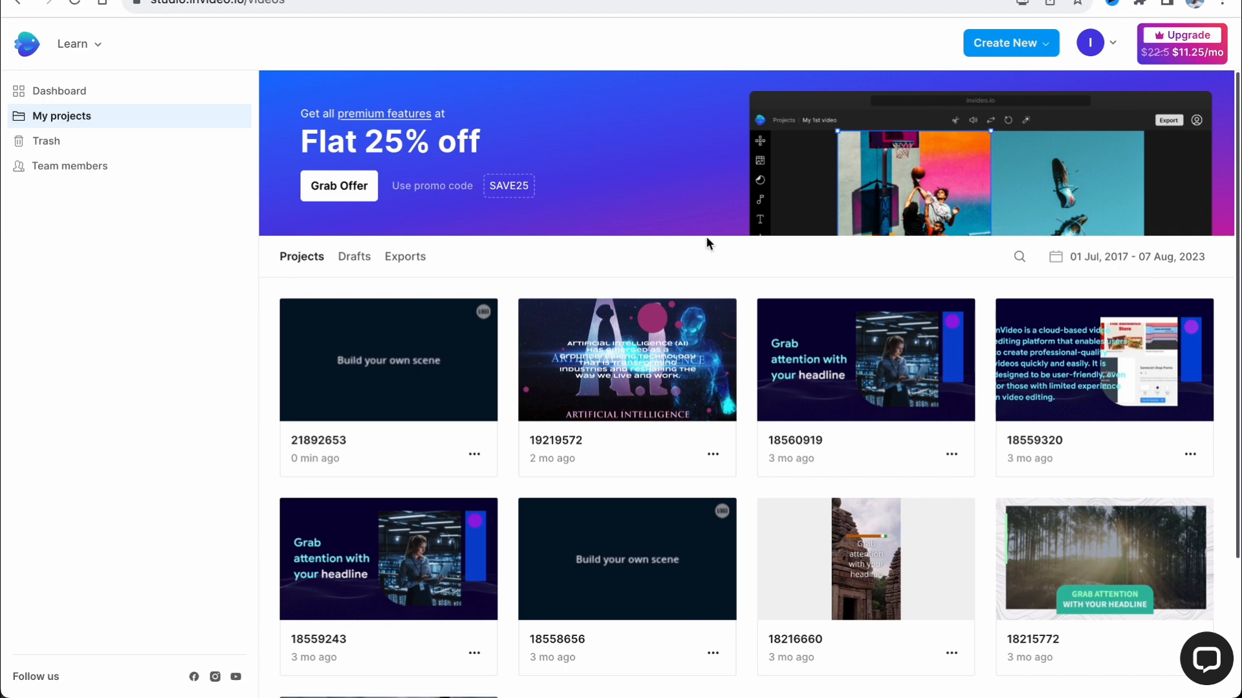
pyautogui.moveTo(591, 391)
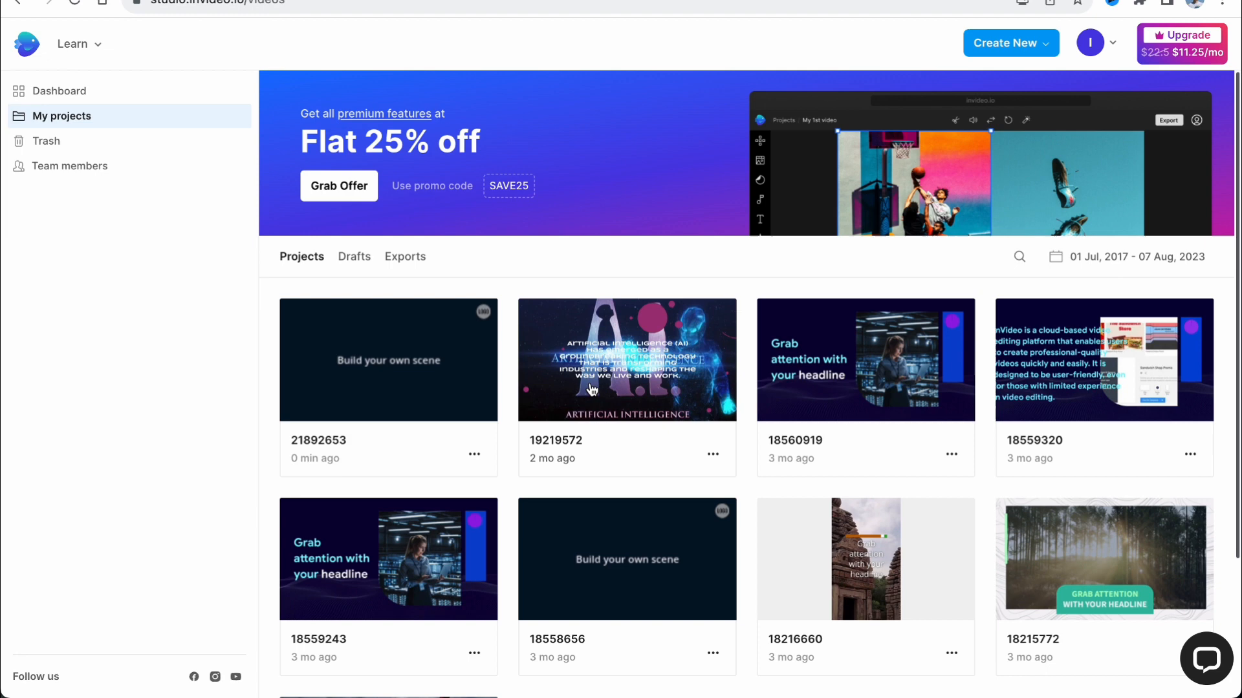
pyautogui.click(59, 91)
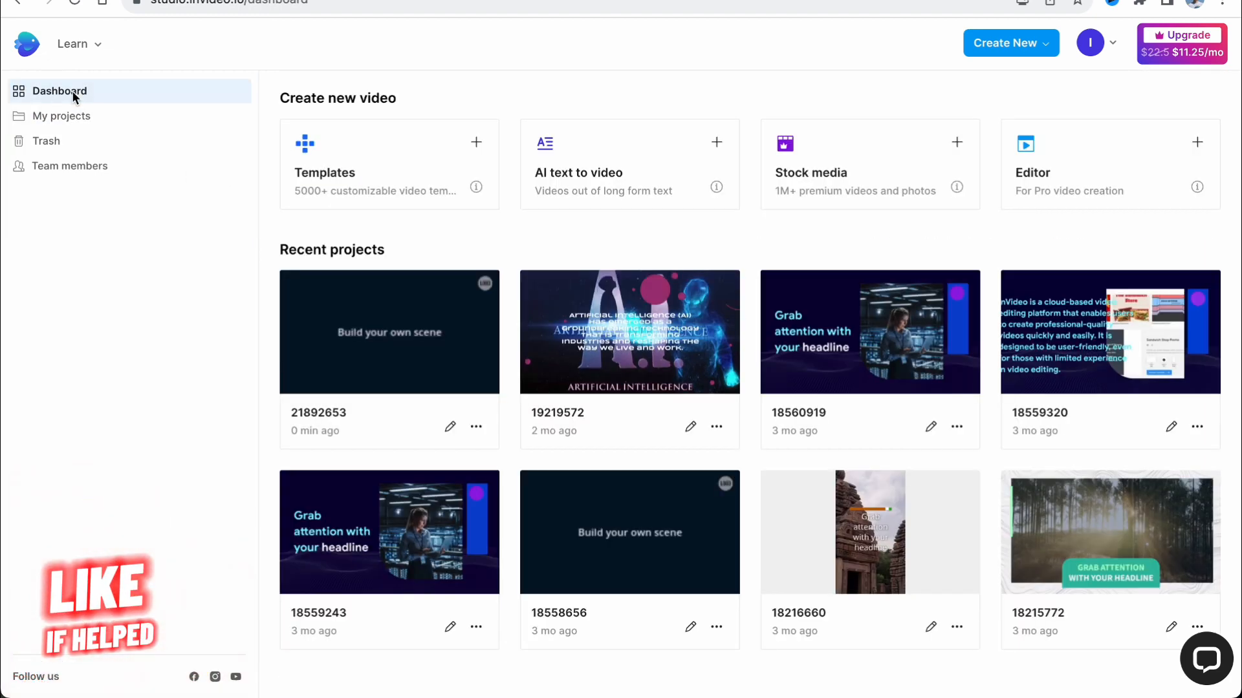
pyautogui.moveTo(513, 363)
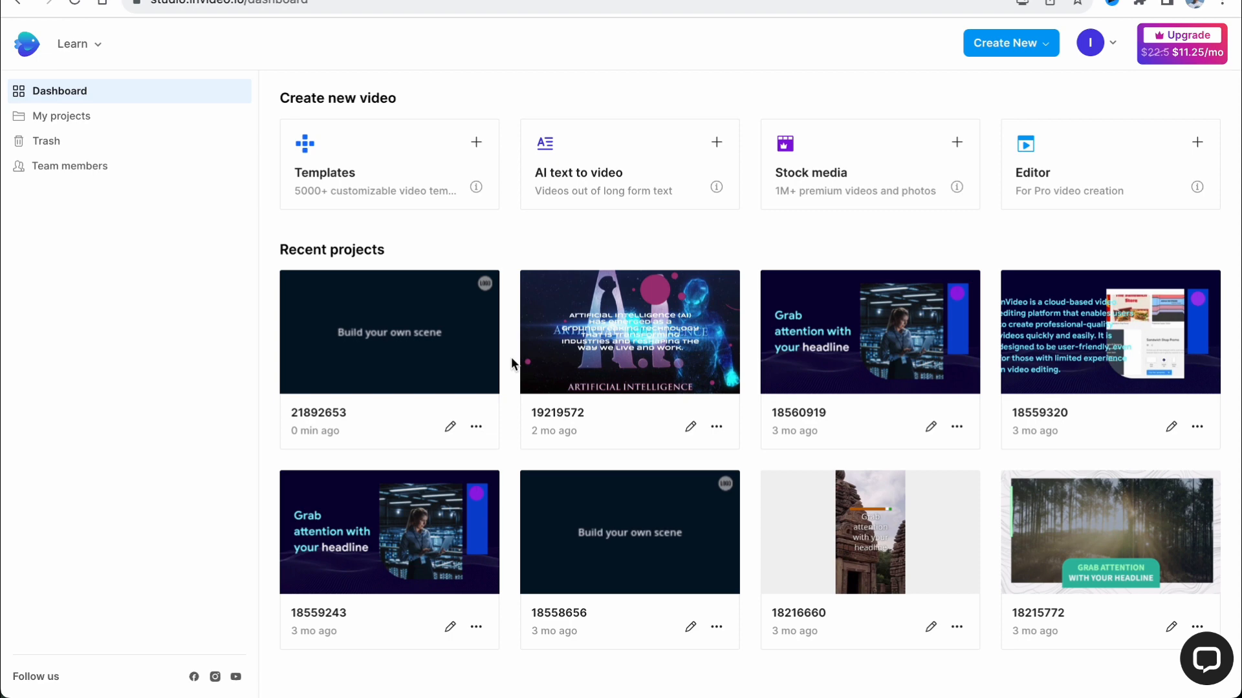
pyautogui.click(388, 331)
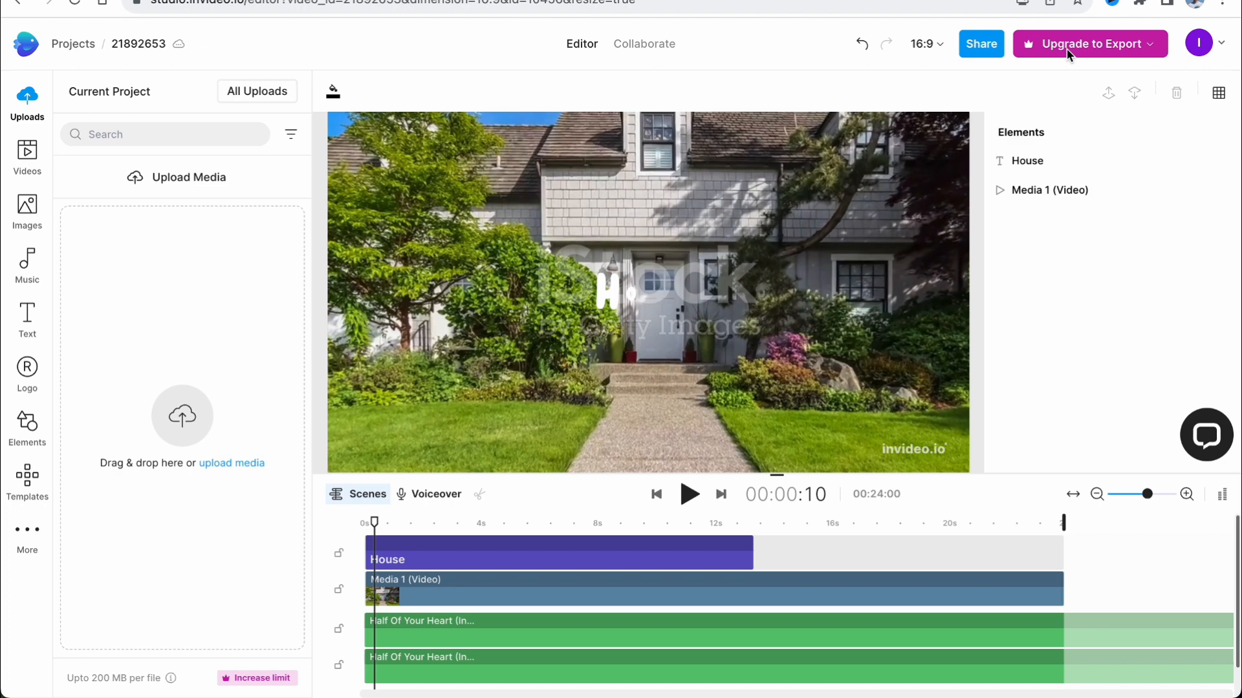
pyautogui.moveTo(920, 83)
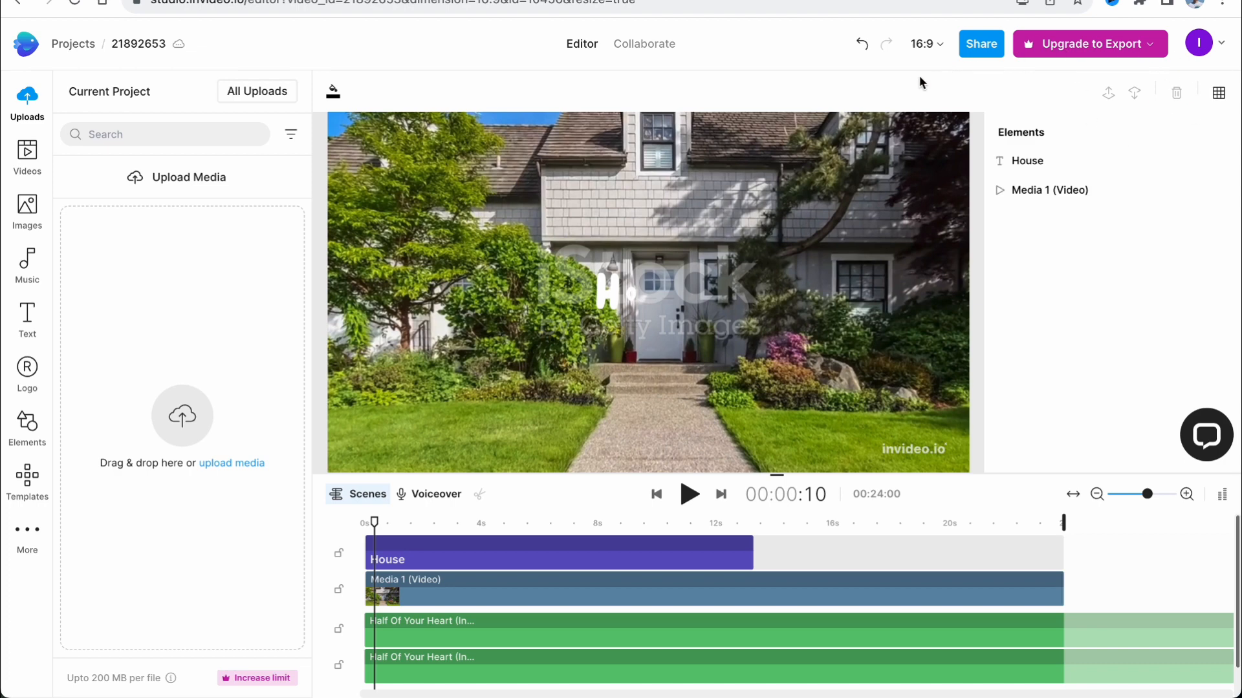
pyautogui.moveTo(1139, 56)
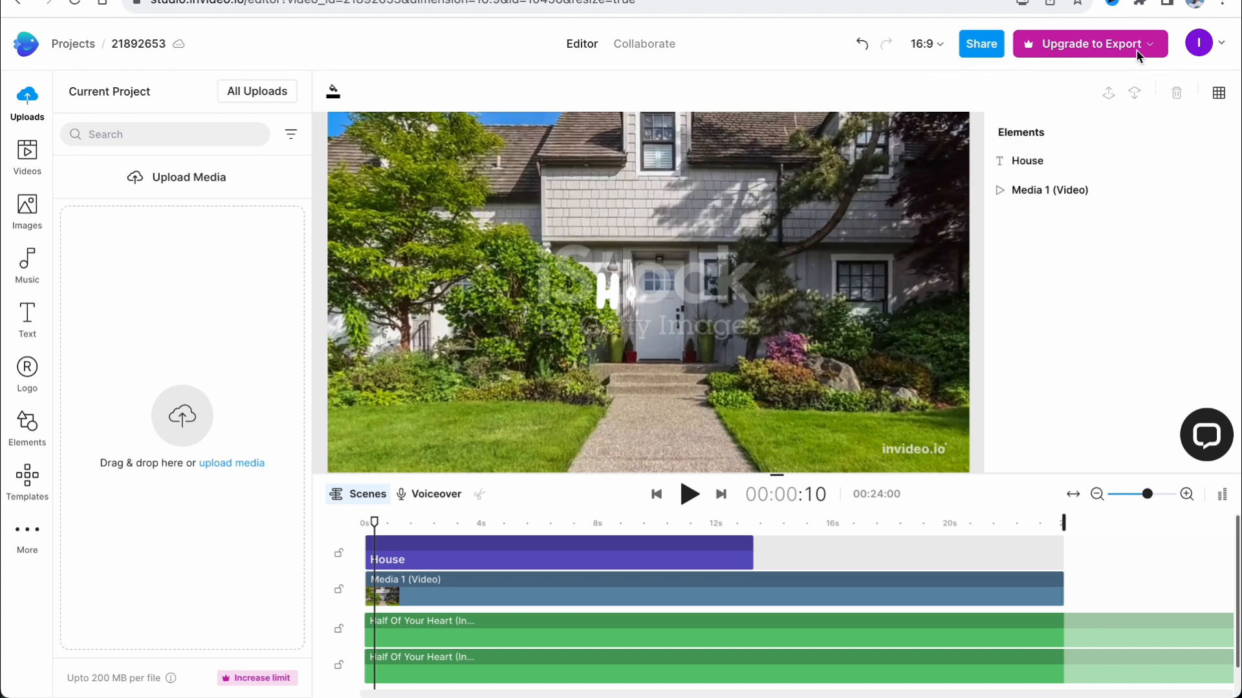
# Show the Select Video Quality export panel with 1080p Full HD selected
pyautogui.click(1083, 43)
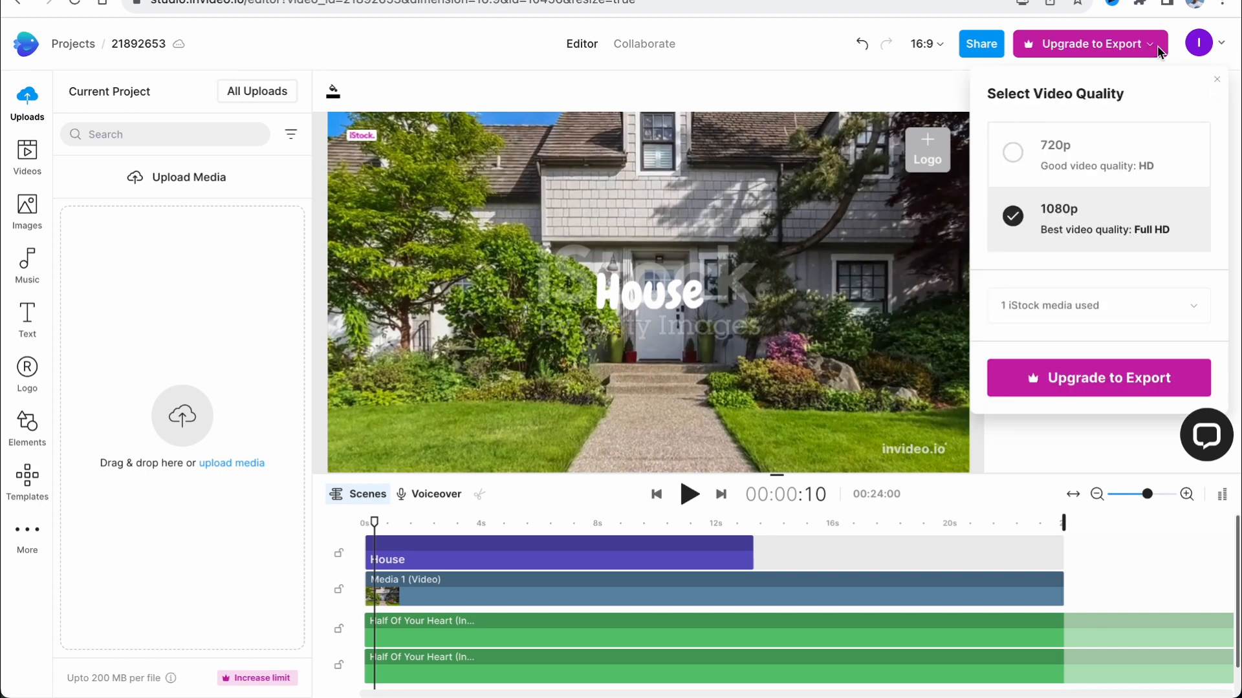
pyautogui.moveTo(1068, 57)
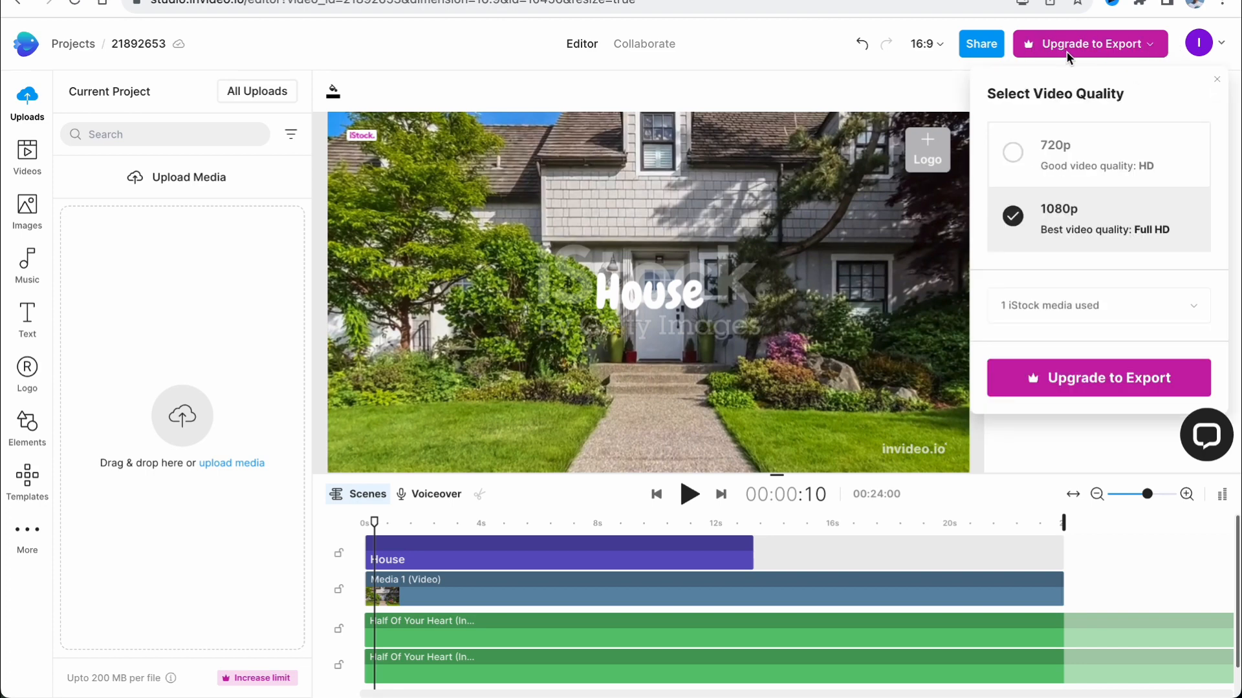
pyautogui.moveTo(1026, 152)
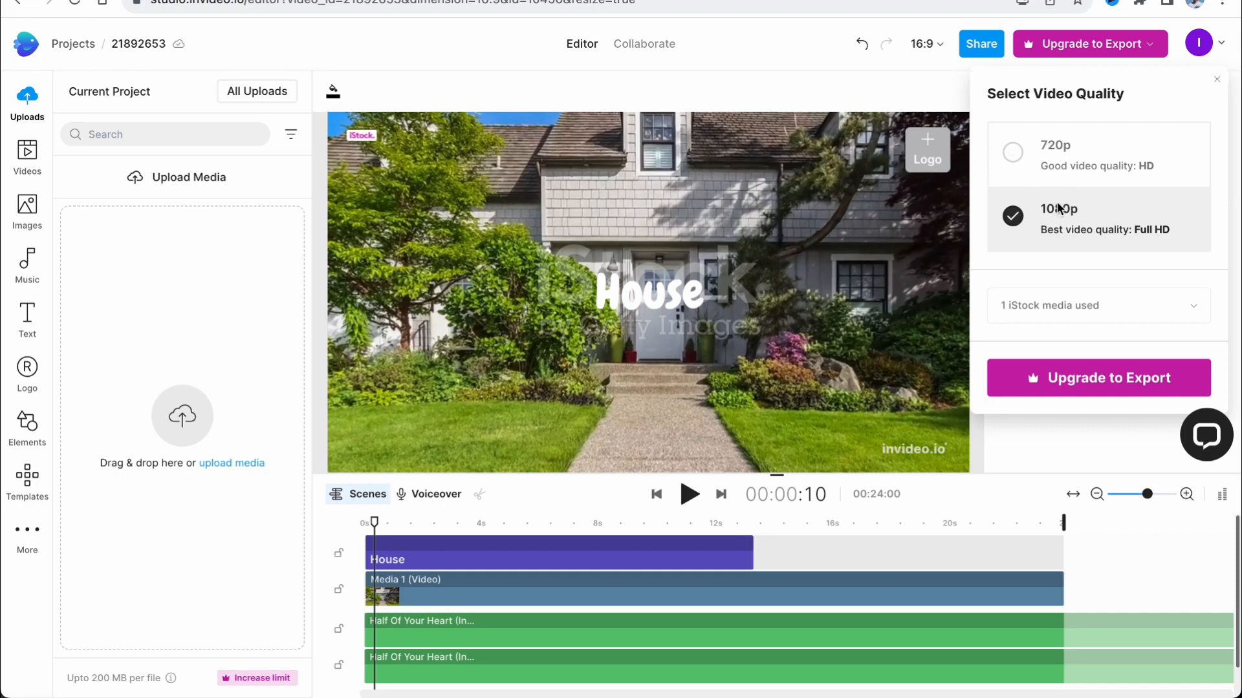
pyautogui.moveTo(1081, 388)
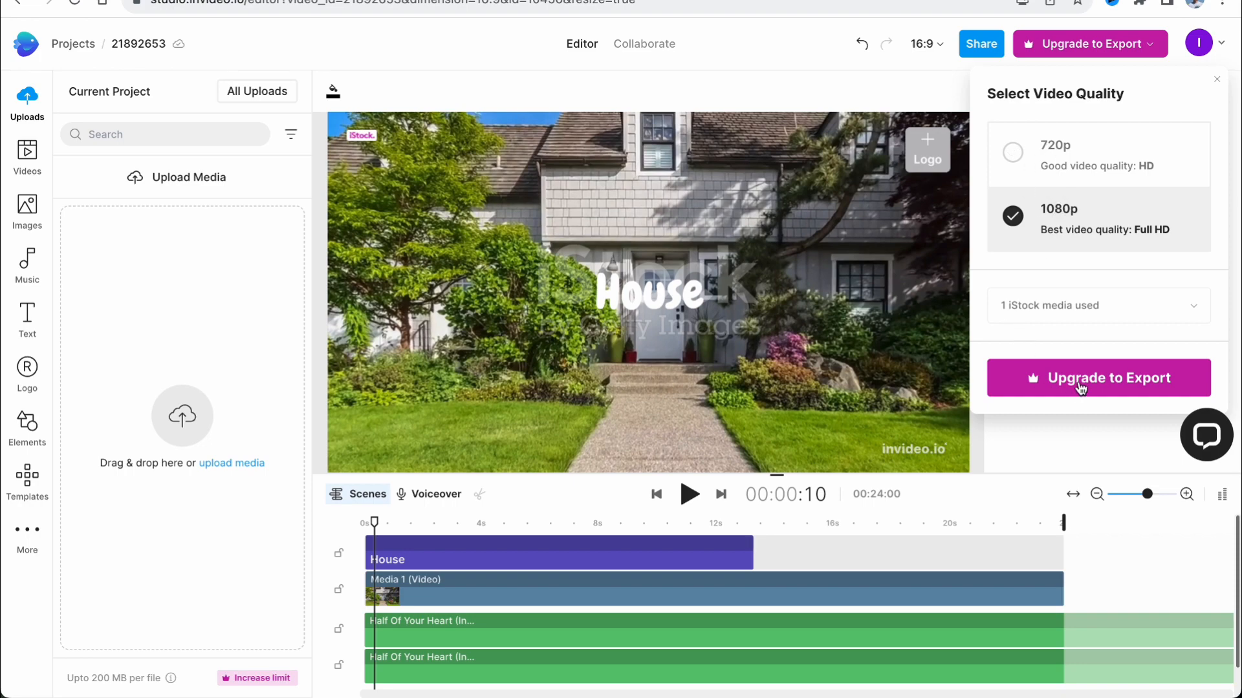
# Proceed with export to show the Business and Unlimited yearly upgrade plans
pyautogui.click(1098, 378)
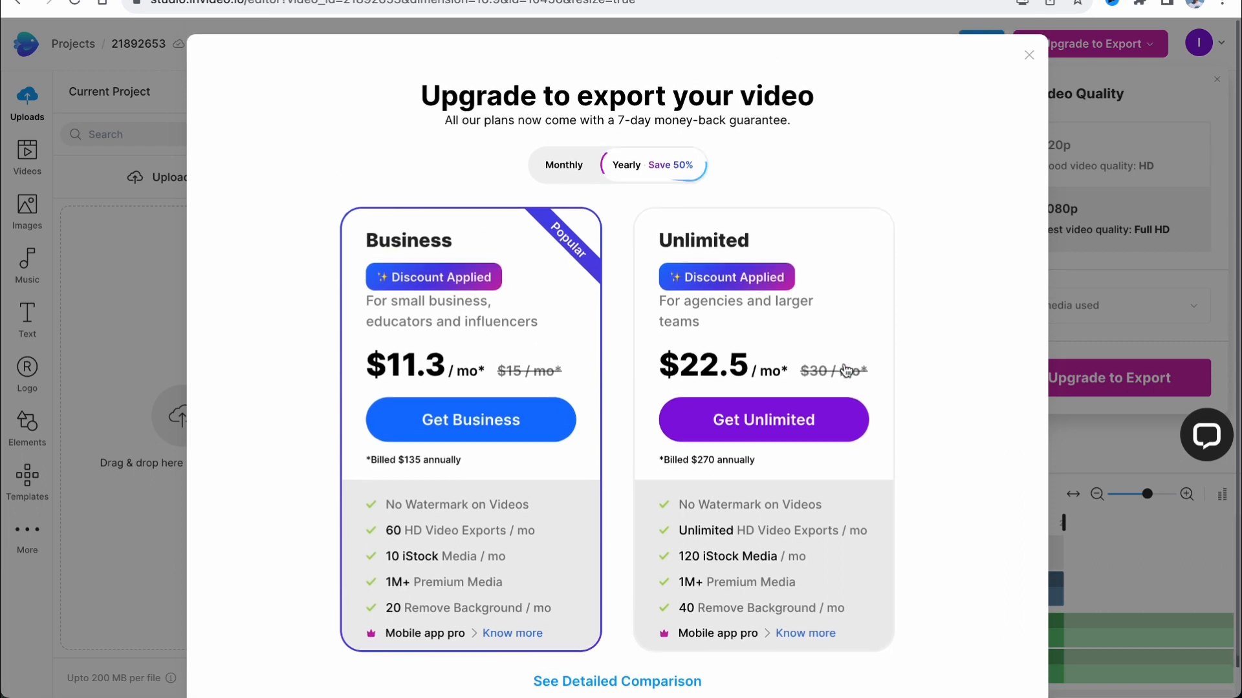
pyautogui.moveTo(840, 364)
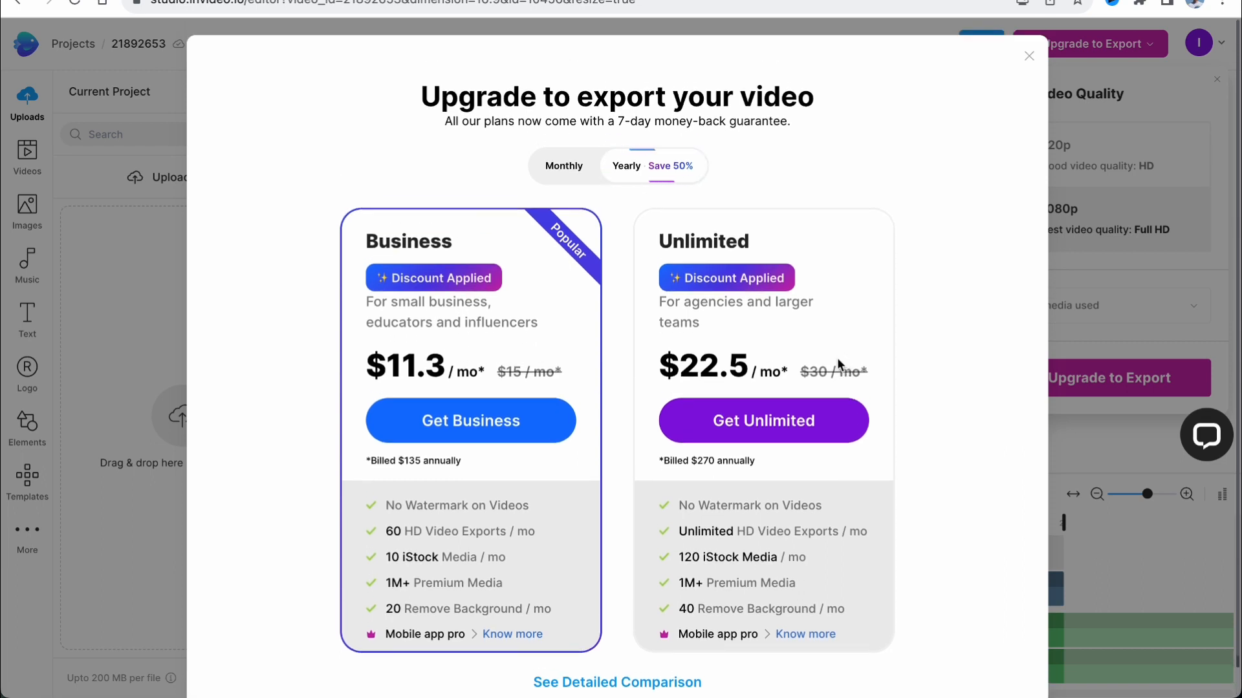
pyautogui.moveTo(802, 363)
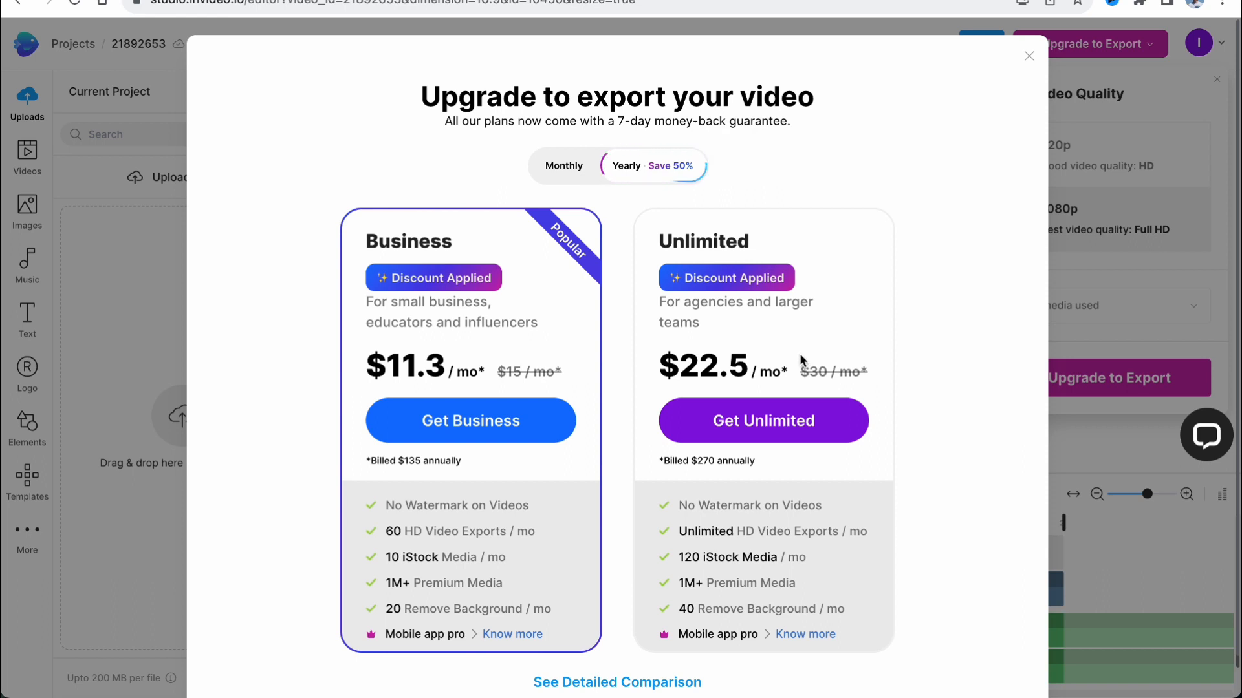
pyautogui.moveTo(831, 280)
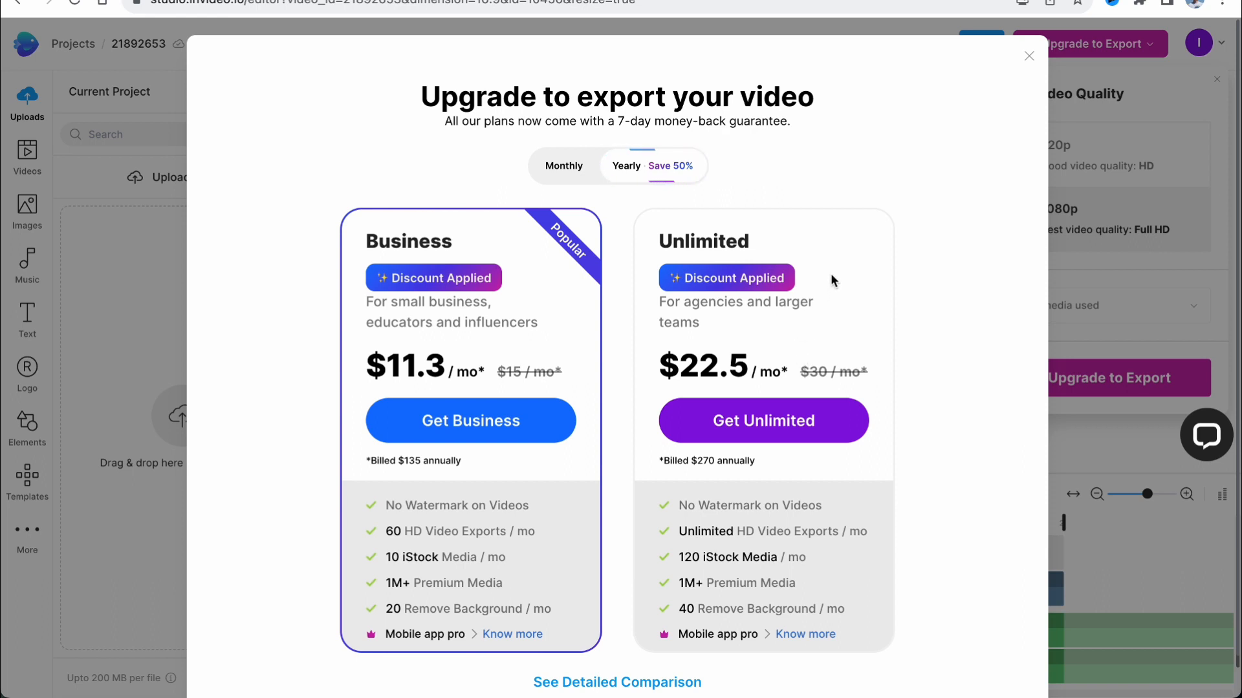
pyautogui.moveTo(566, 202)
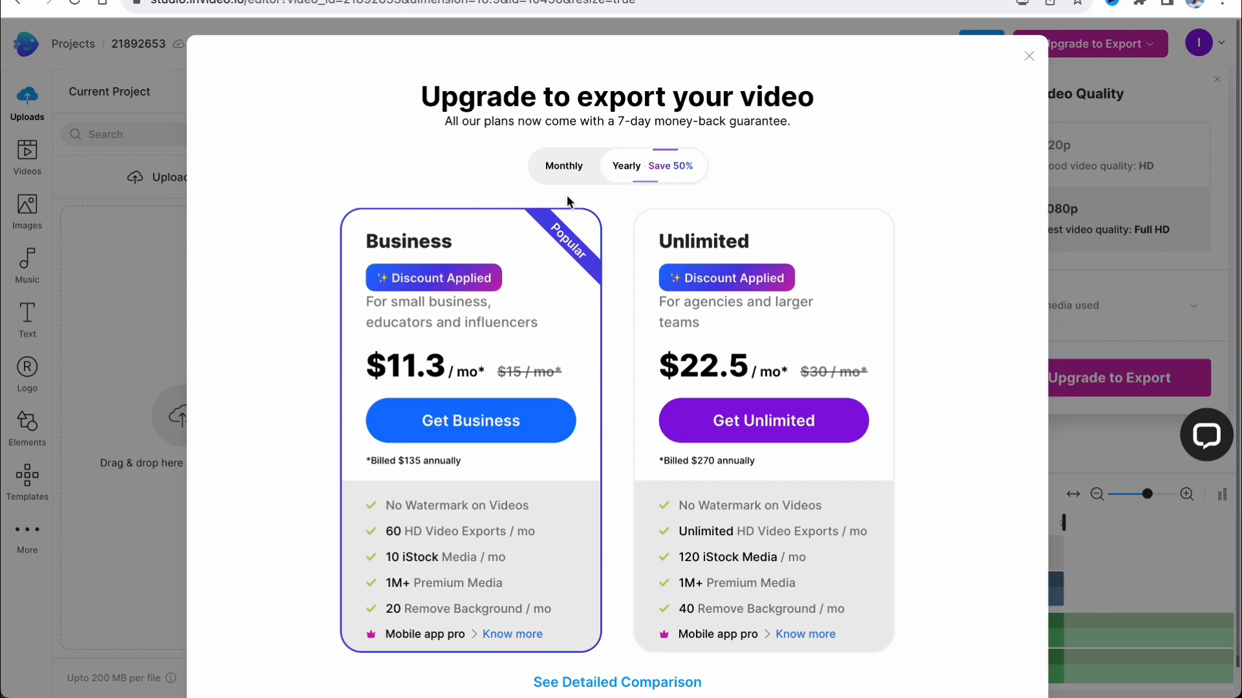
pyautogui.click(564, 165)
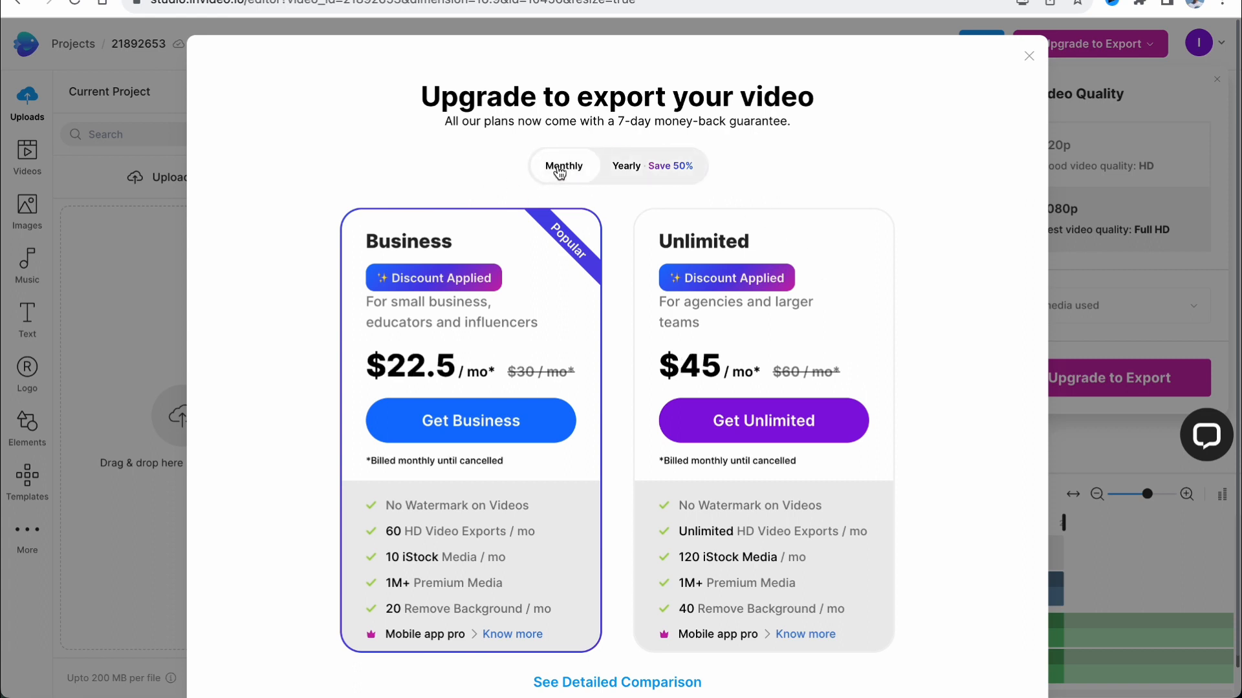
pyautogui.click(625, 165)
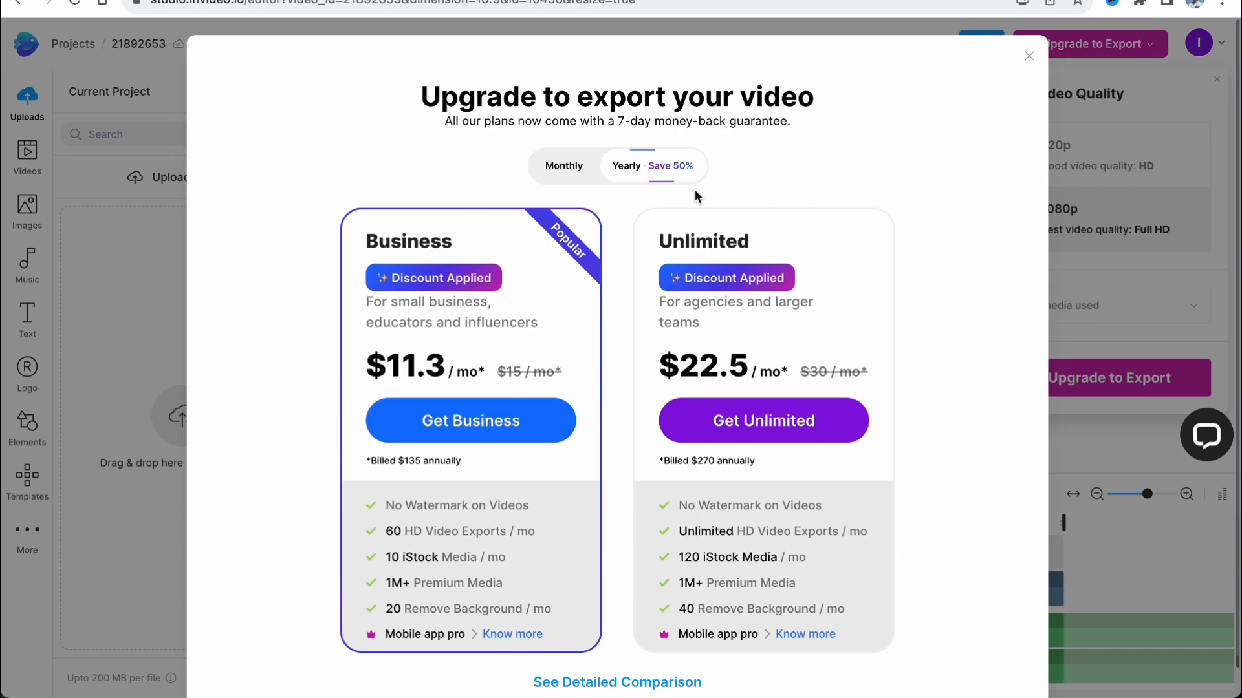
pyautogui.moveTo(629, 167)
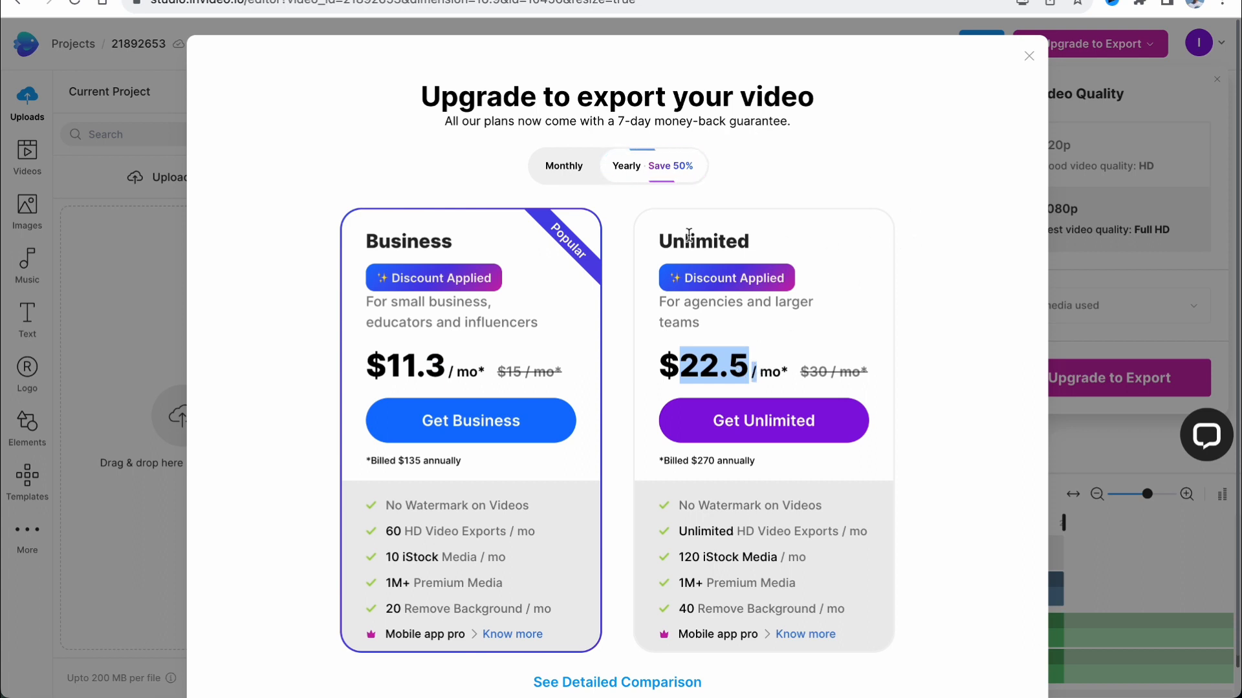
pyautogui.click(564, 165)
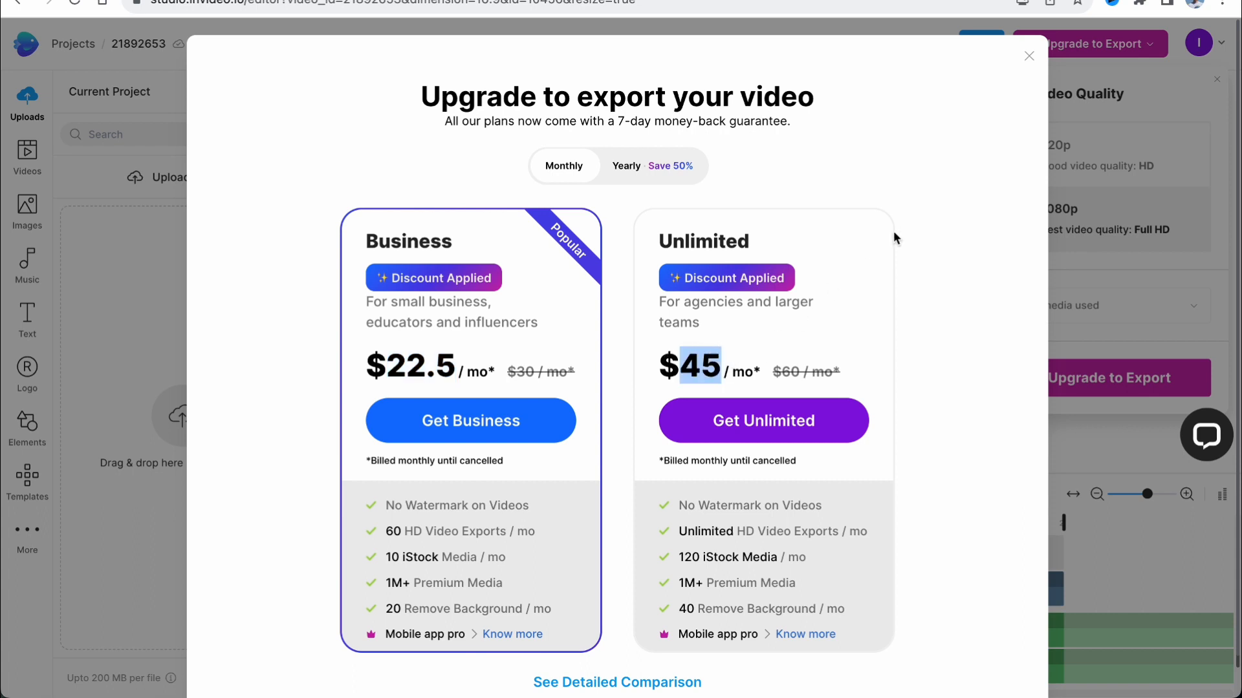
pyautogui.scroll(3)
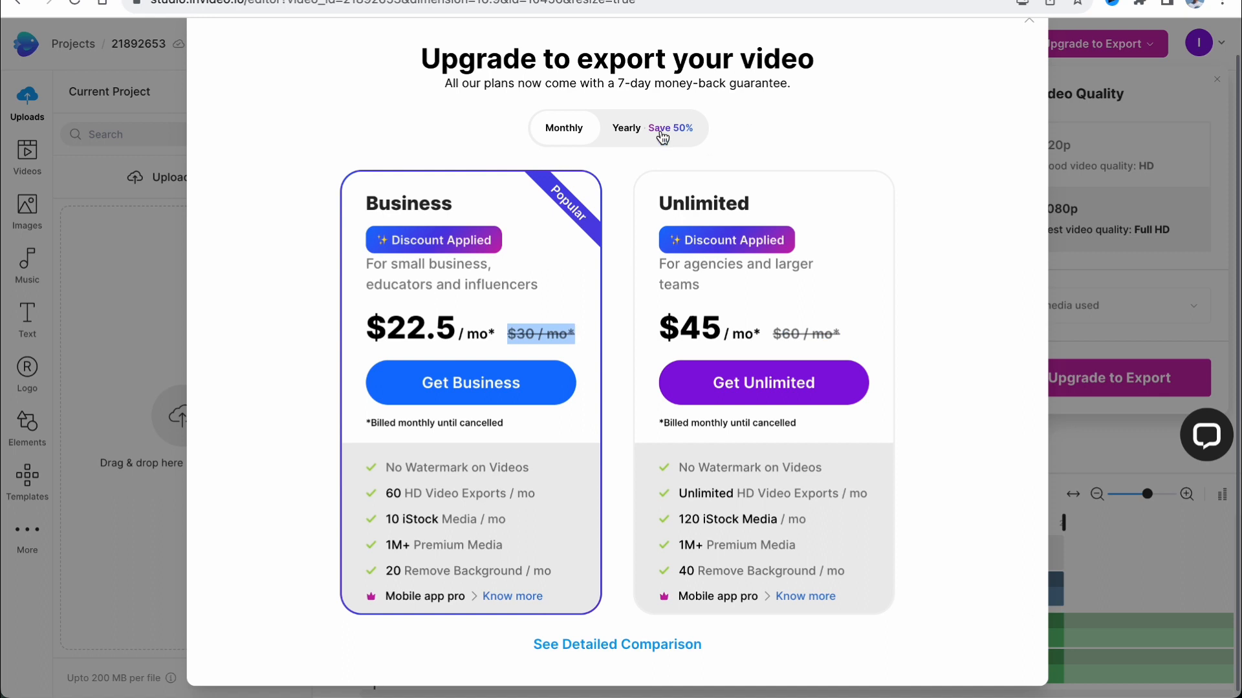
pyautogui.click(626, 127)
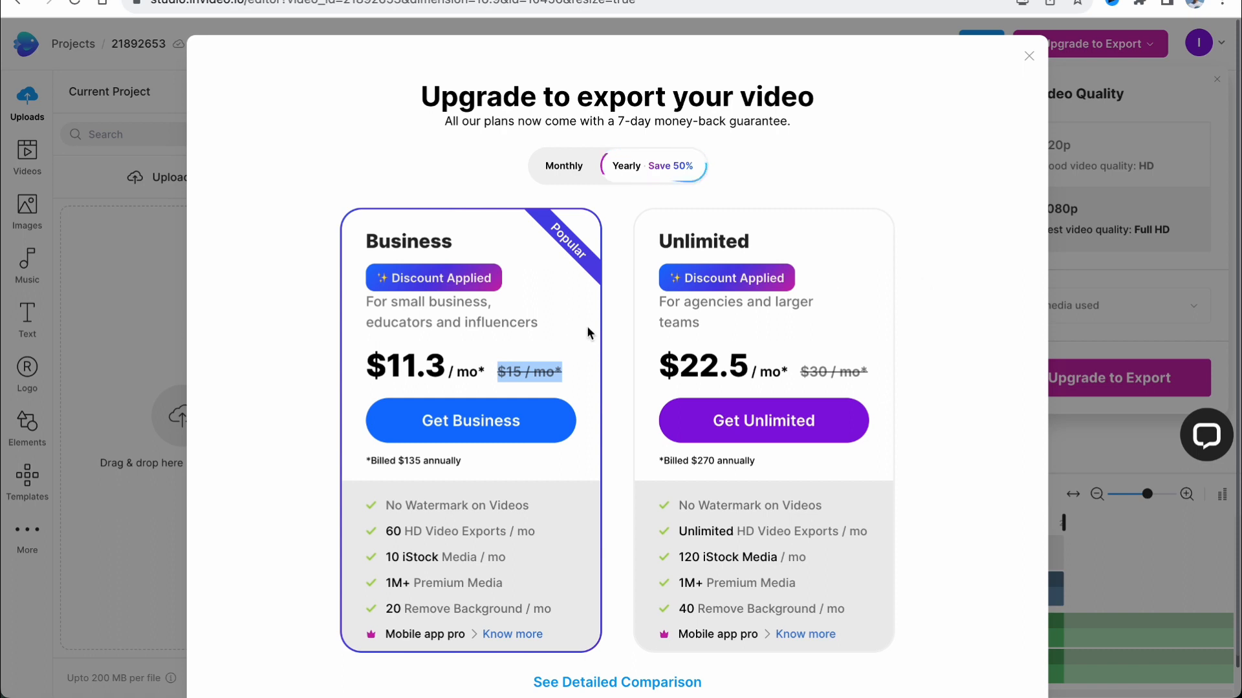
pyautogui.click(564, 165)
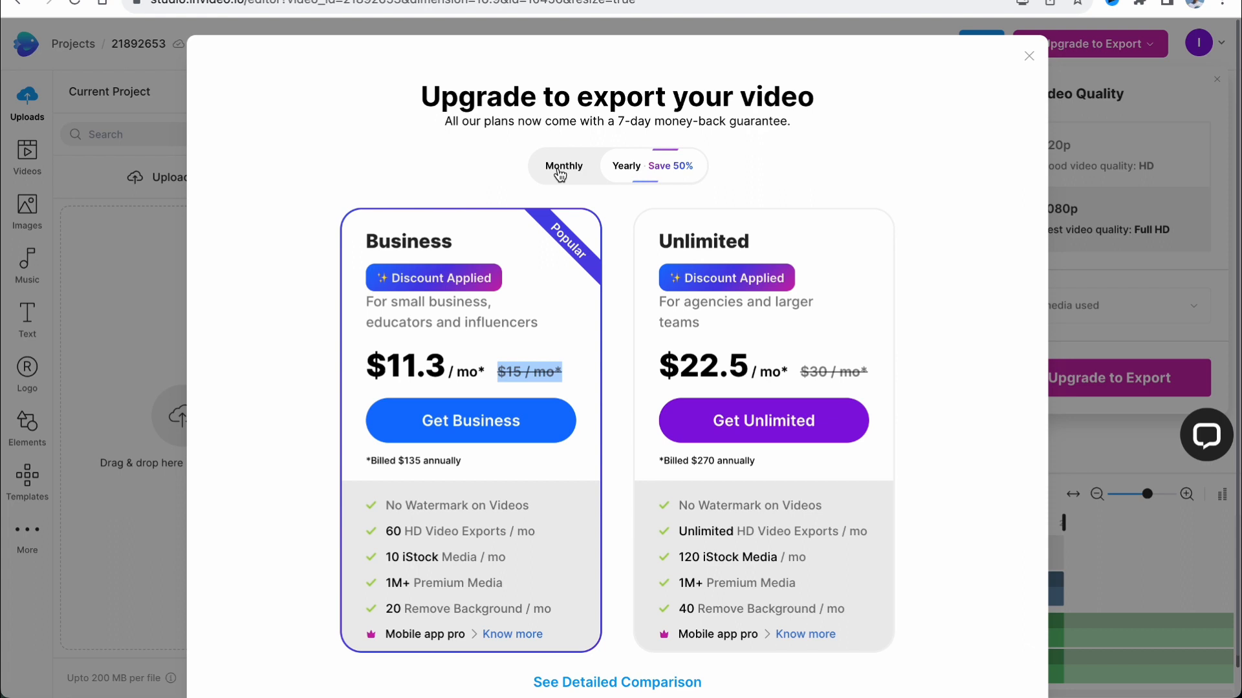
pyautogui.click(626, 166)
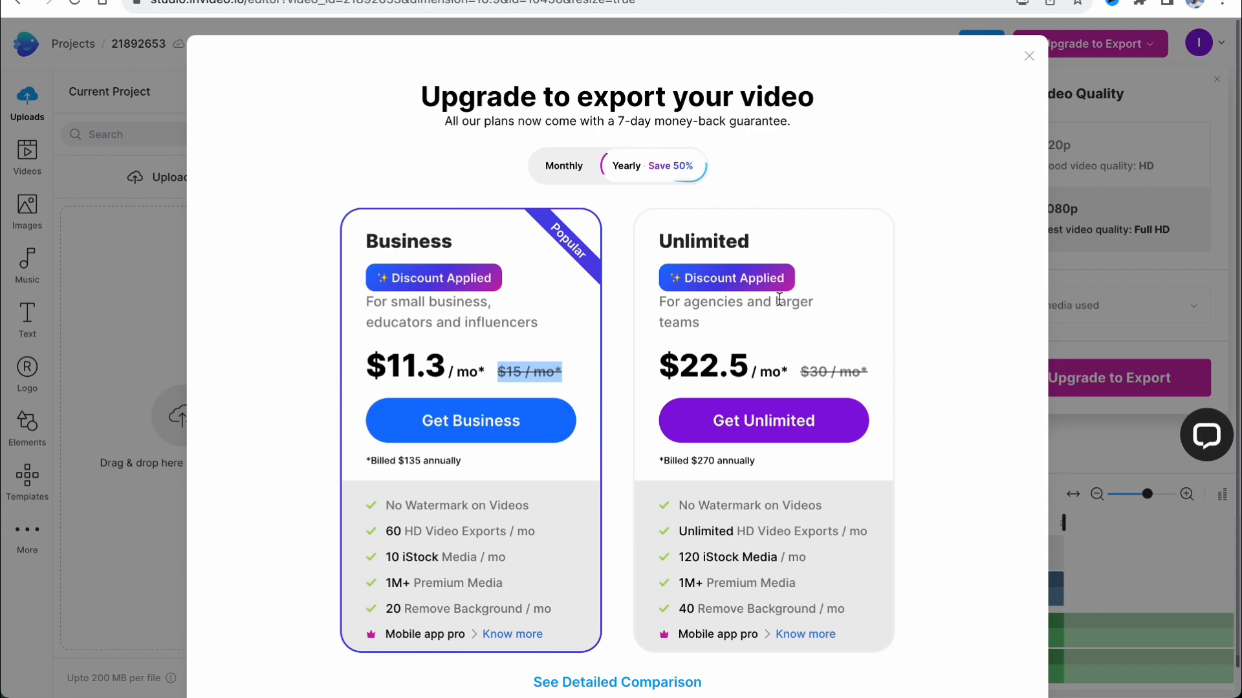
pyautogui.moveTo(744, 302)
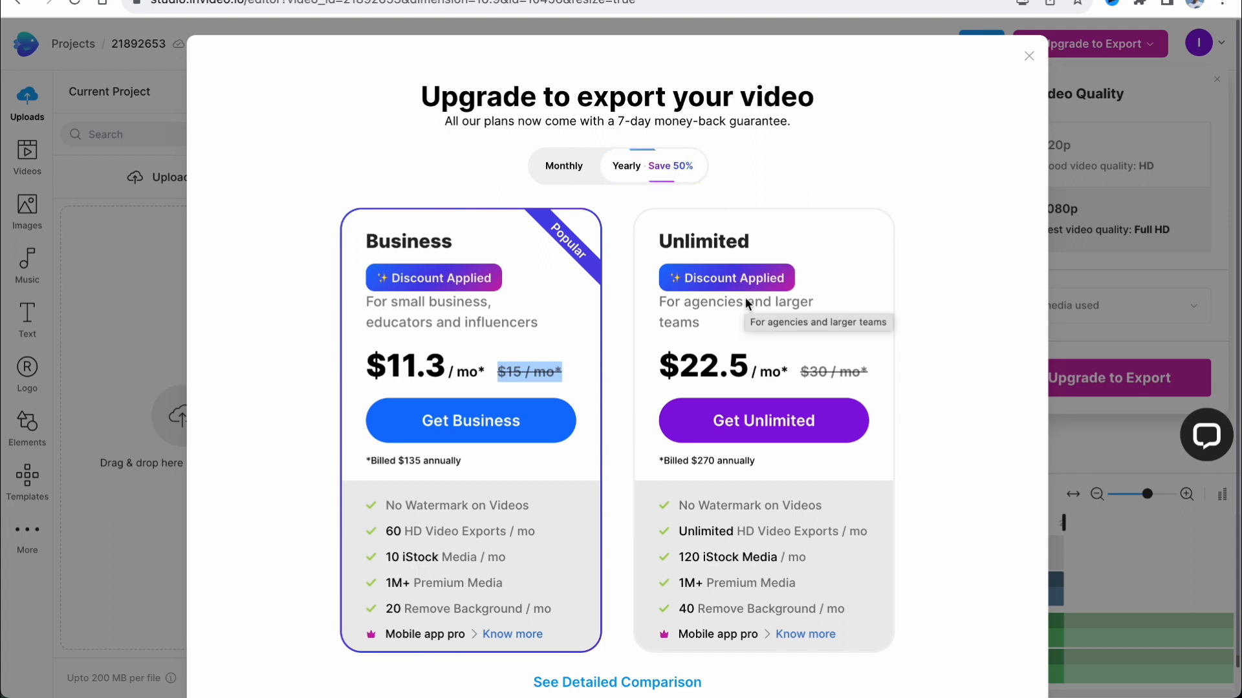